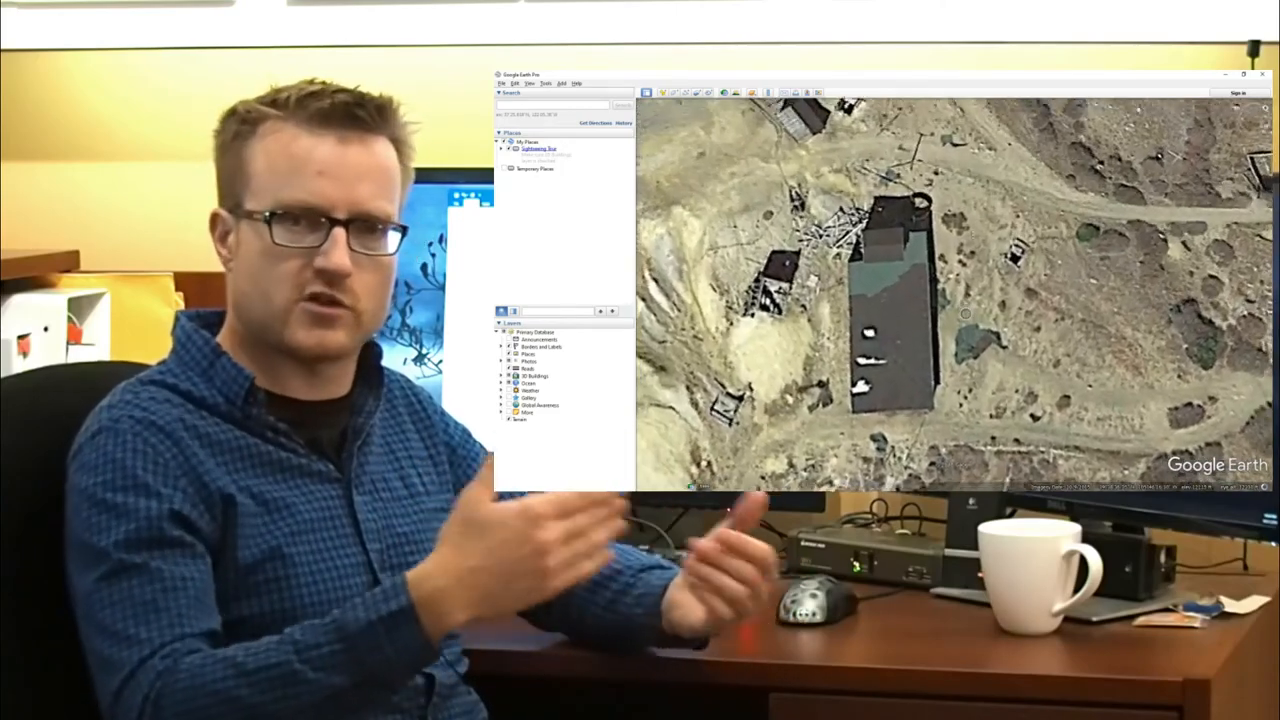
Step: Show the Tools menu over the mine-site view to reach the Ruler
{"action": "left_click", "coordinate": [548, 84]}
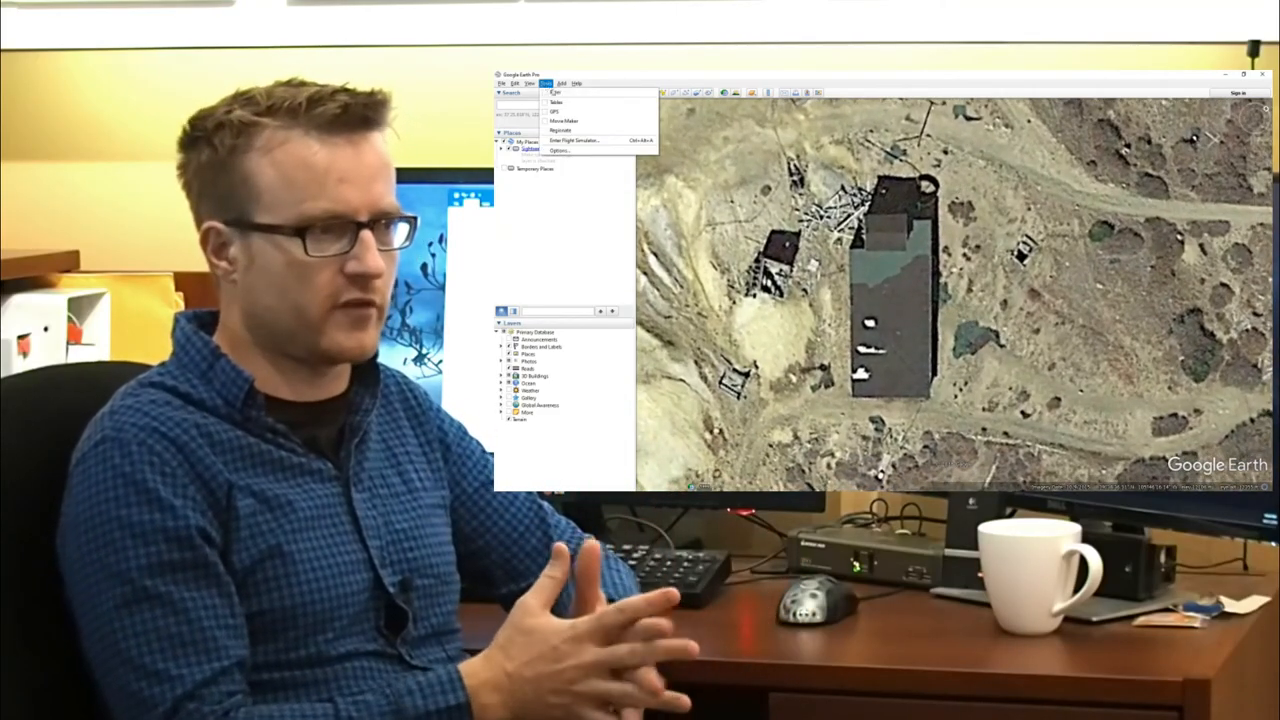